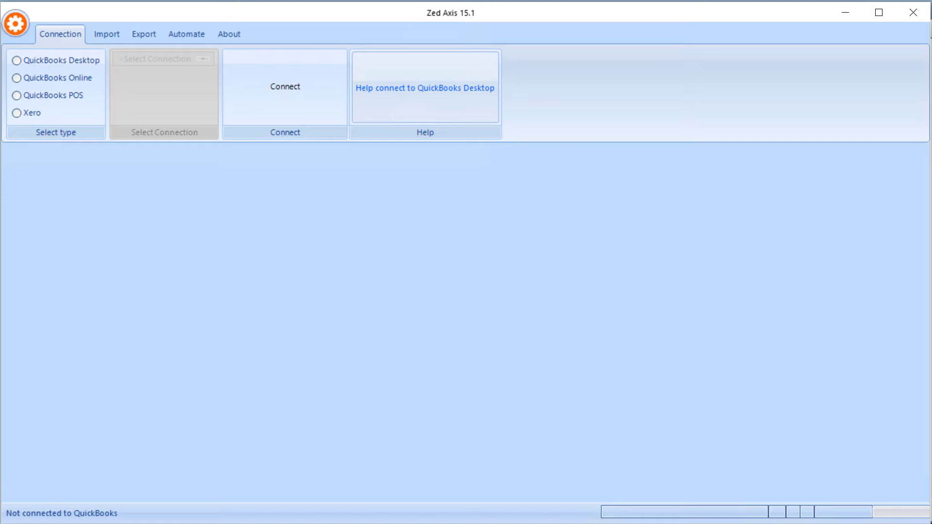
Connect Zed Axis to the open QuickBooks Desktop sample inventory company file
click(16, 60)
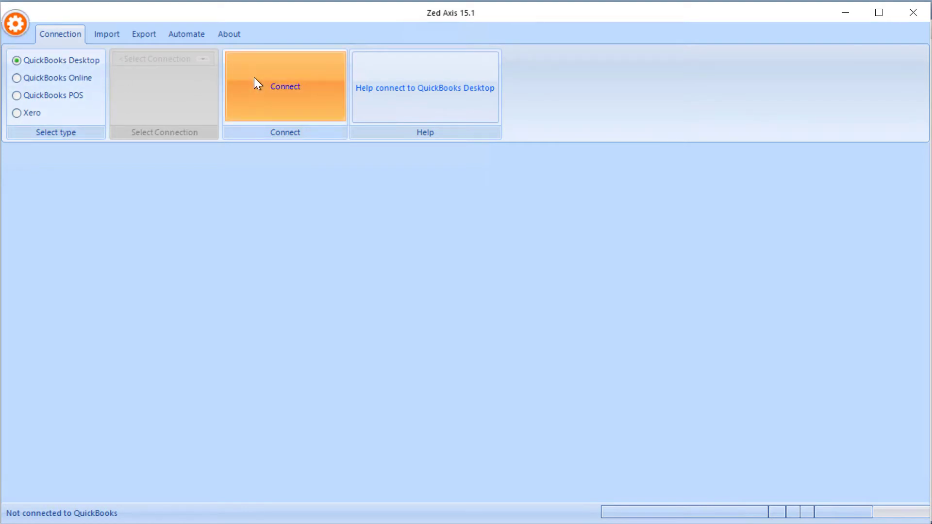
click(285, 86)
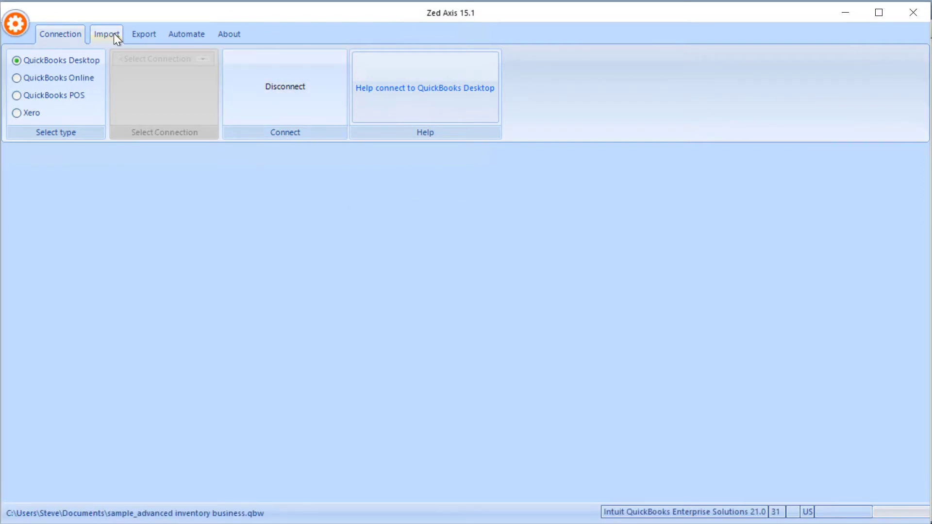
Load Time Tracking.txt on the Import tab so its four timesheet rows fill the grid
click(107, 34)
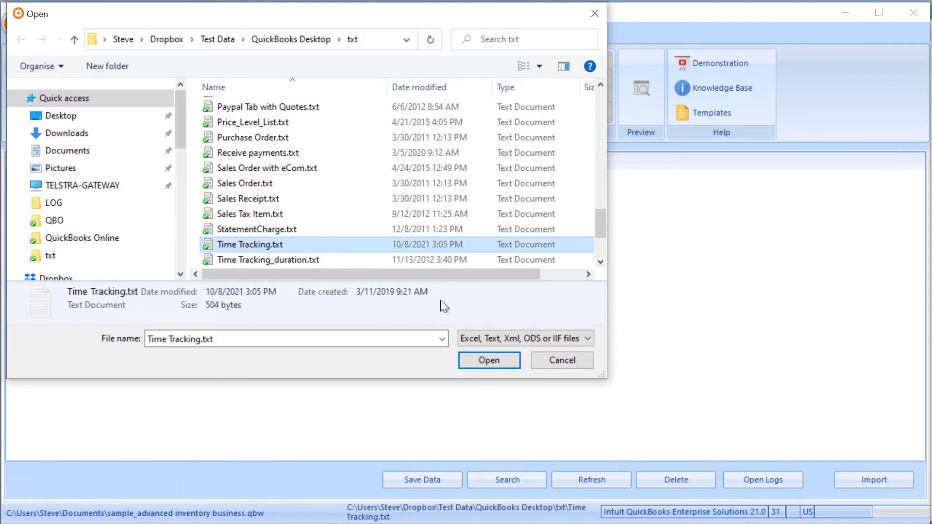
click(489, 360)
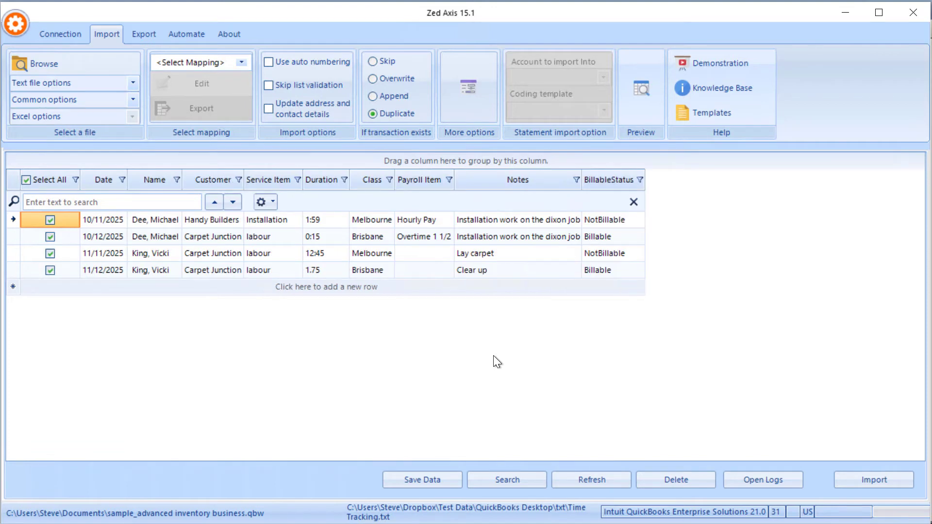
mouse_move(351, 158)
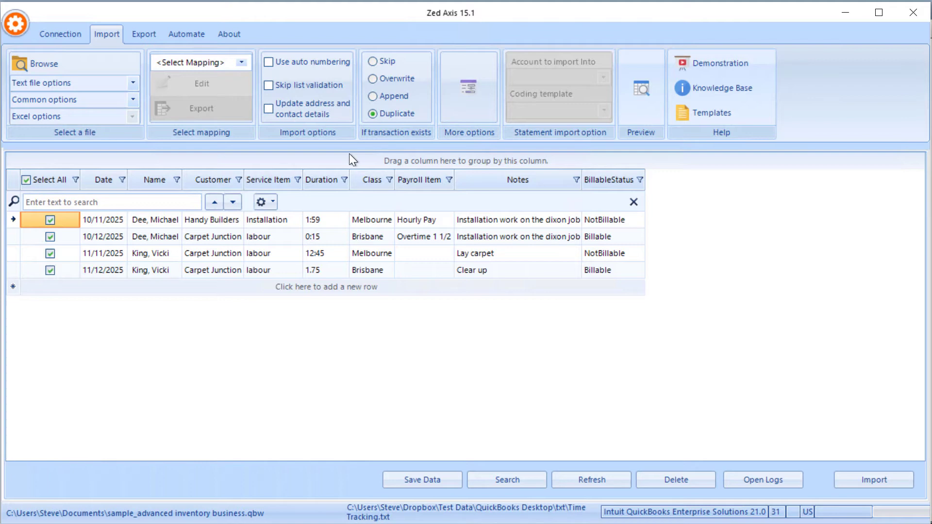
mouse_move(251, 151)
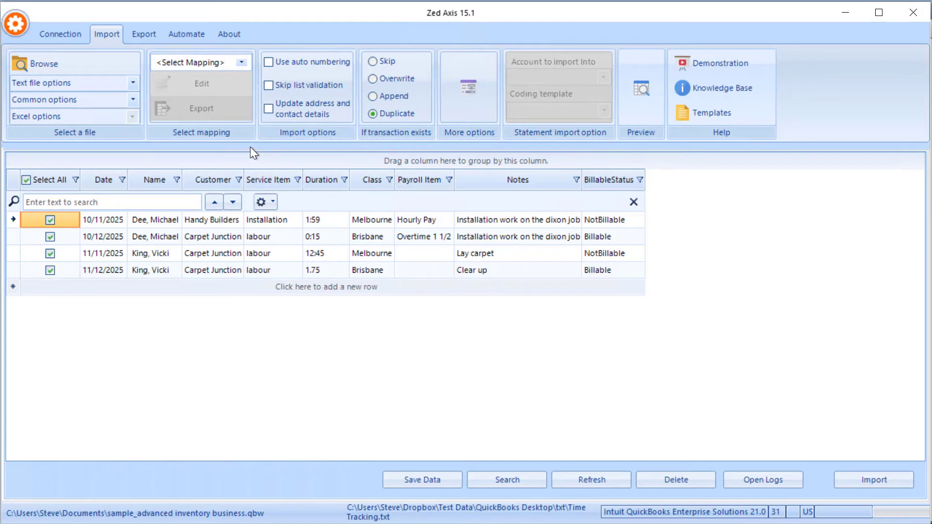
mouse_move(249, 165)
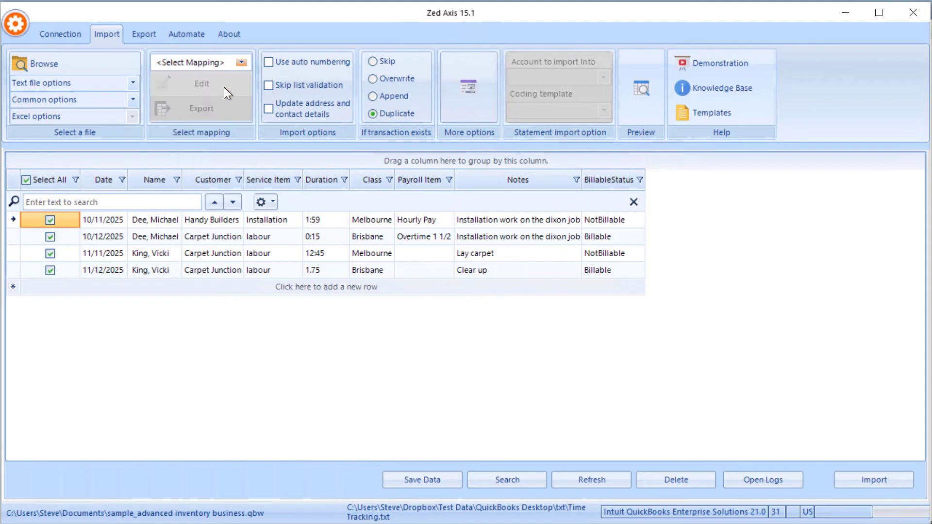
In Column Mappings, choose TimeTracking and map TxnDate to Date and EntityFullName to Name
click(201, 83)
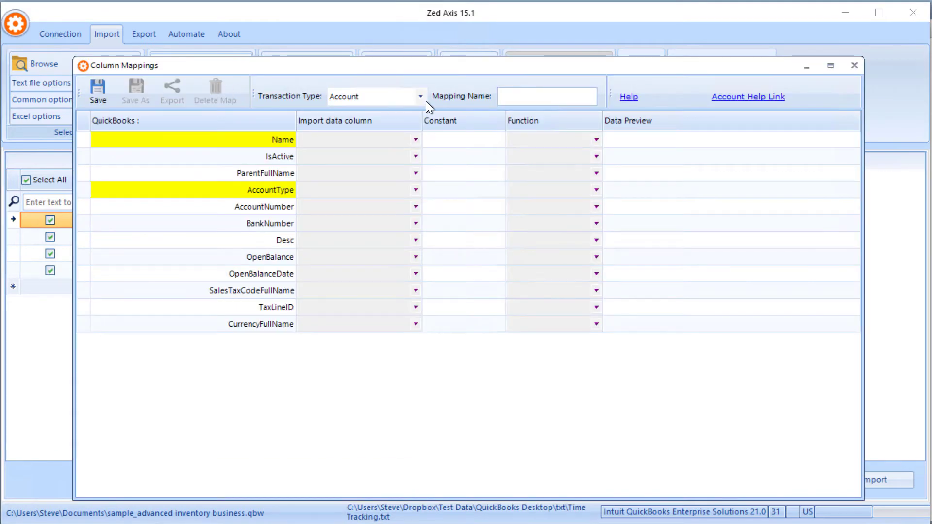
click(420, 96)
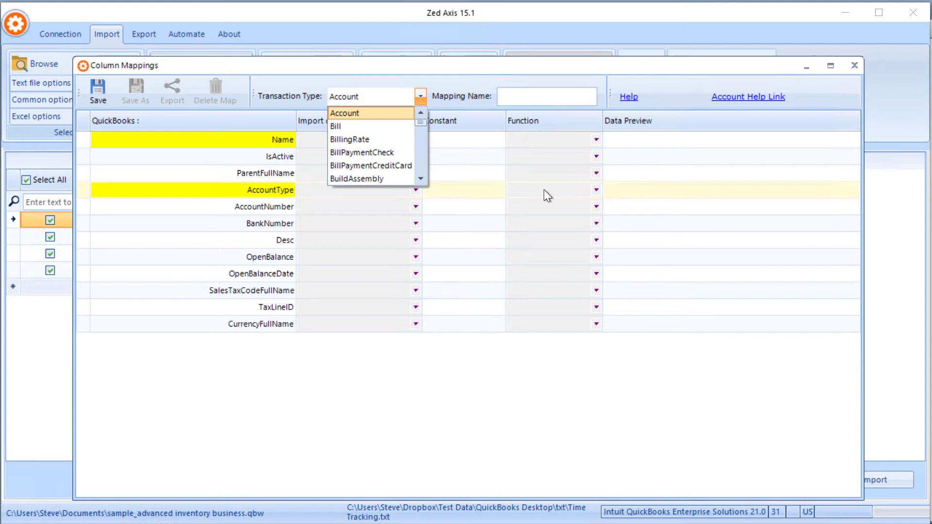
click(369, 95)
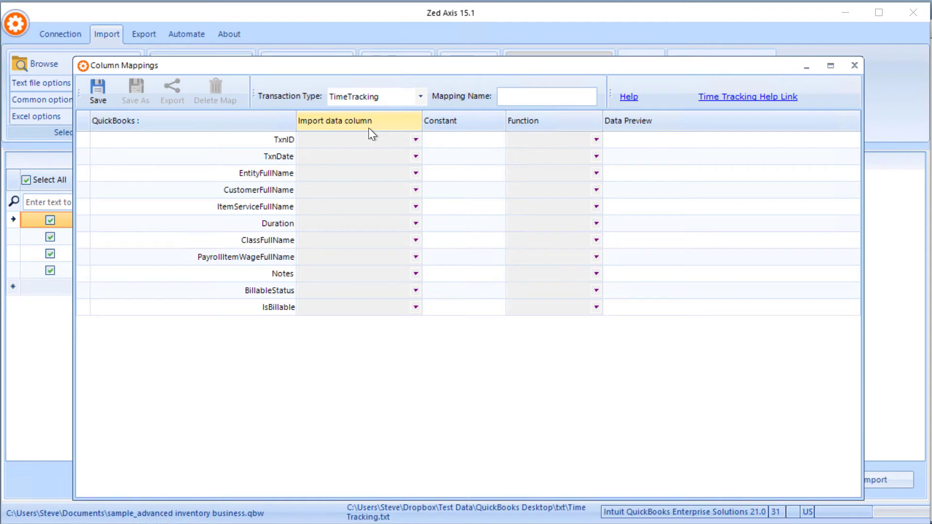
click(415, 157)
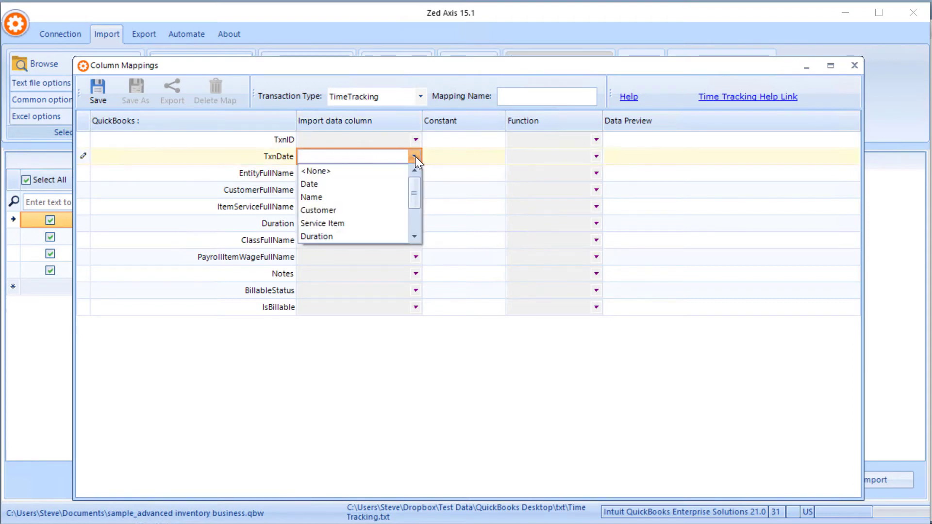
click(308, 184)
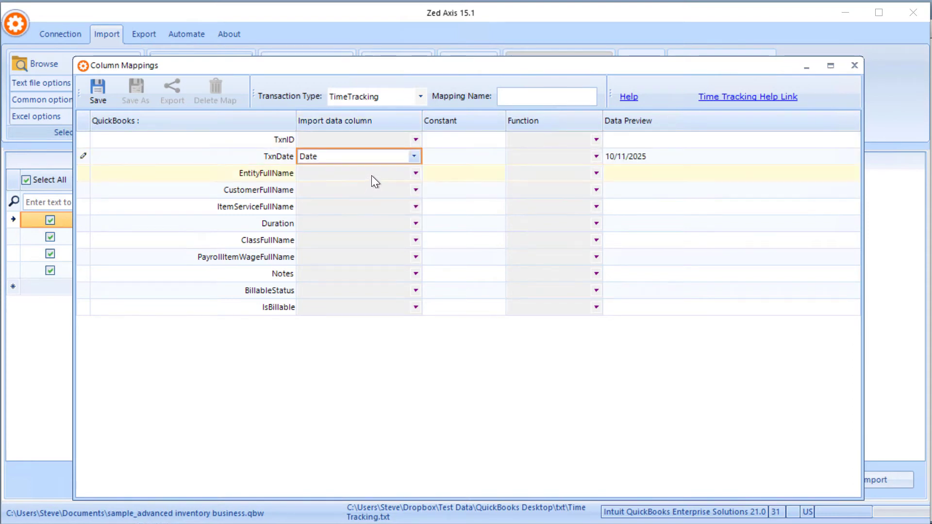
click(415, 172)
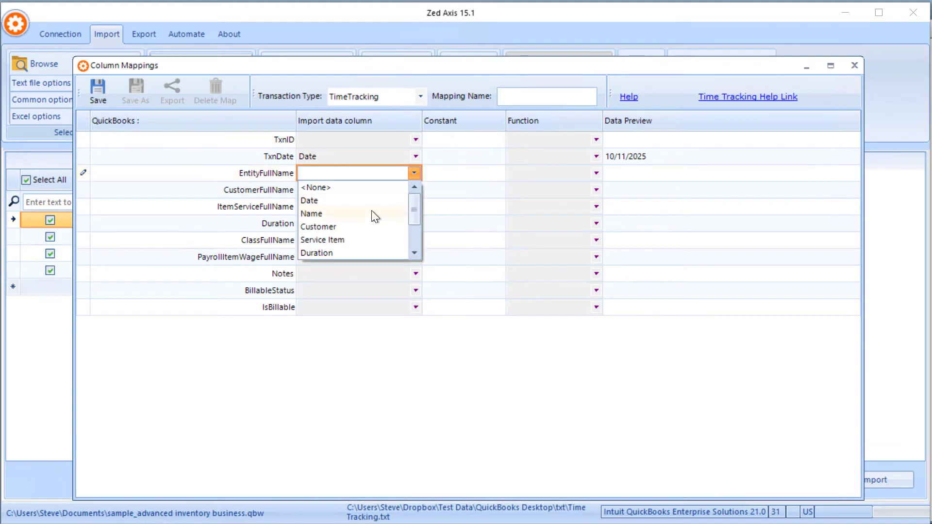
click(312, 213)
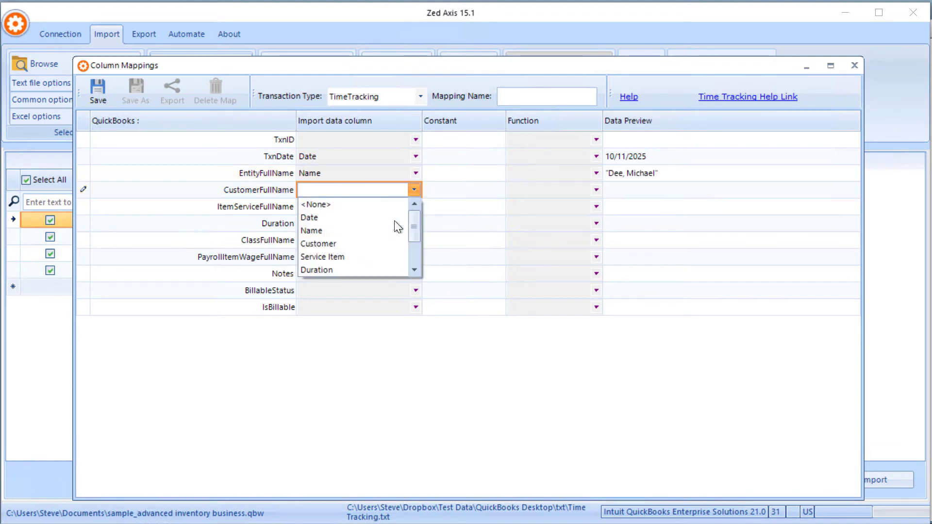
Map CustomerFullName, ItemServiceFullName, Duration and ClassFullName to Customer, Service Item, Duration and Class
click(319, 243)
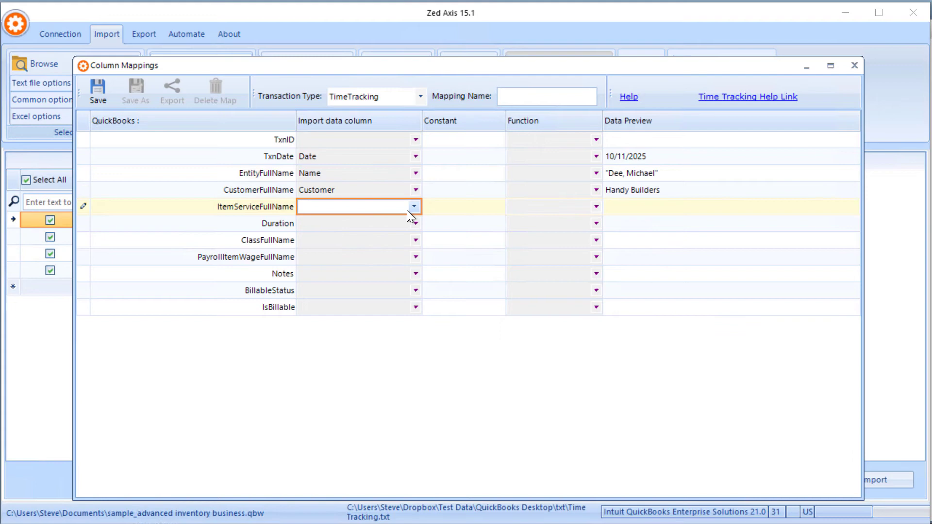
click(357, 206)
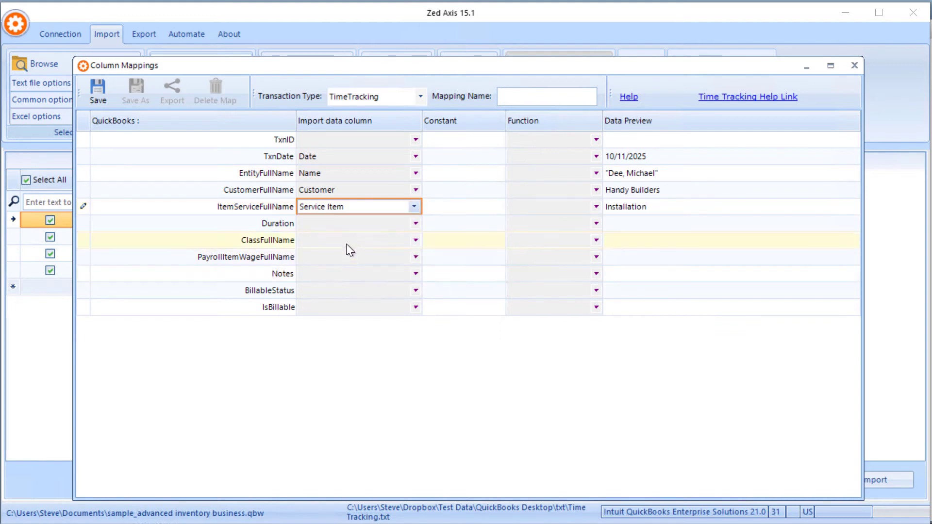
click(413, 223)
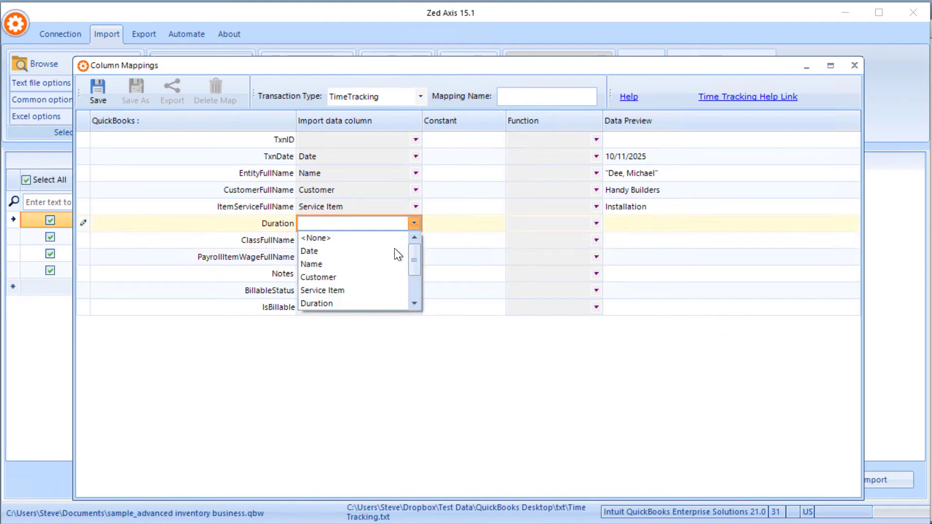
click(317, 303)
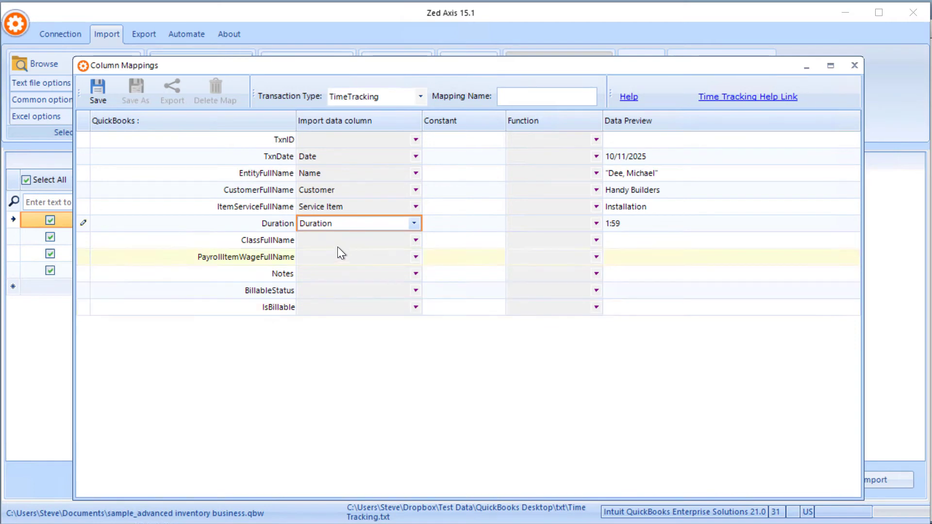
click(414, 239)
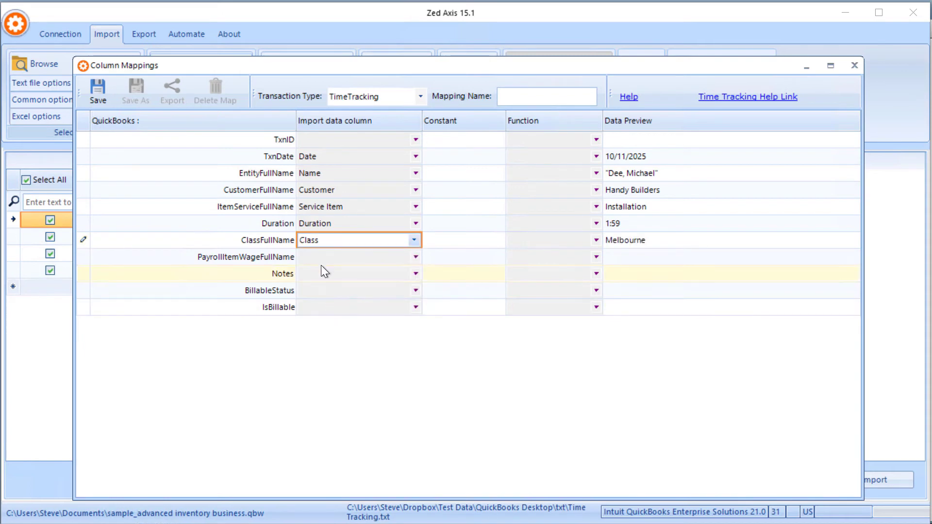
click(414, 256)
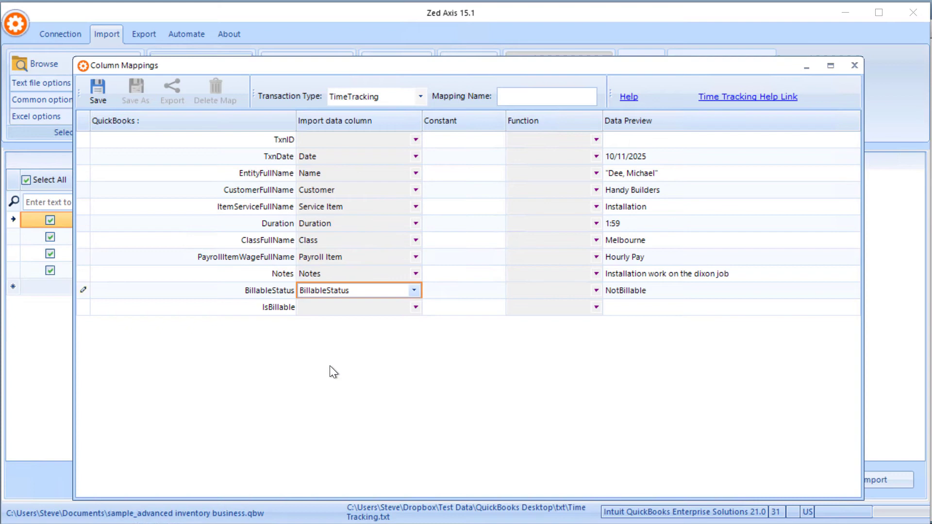
Save the column mapping as 'Timesheet map' and confirm
click(546, 96)
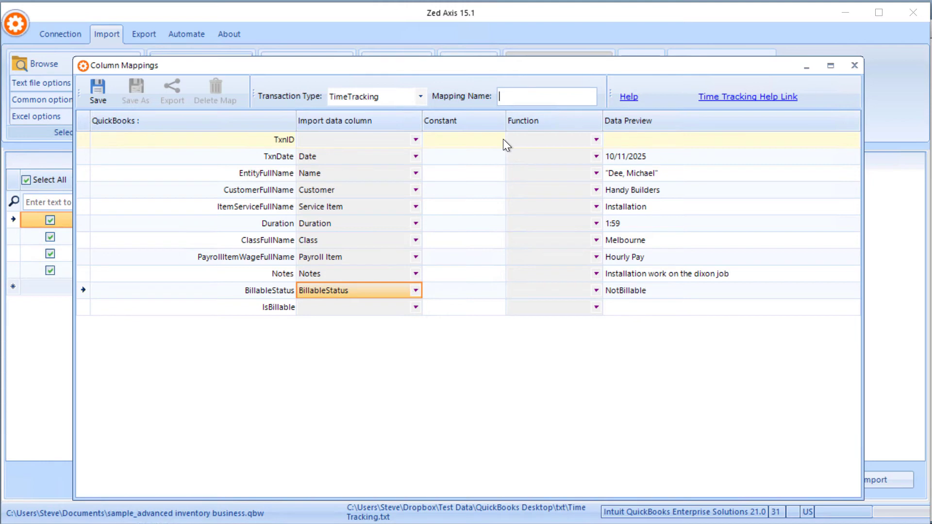
text(Timesheet map)
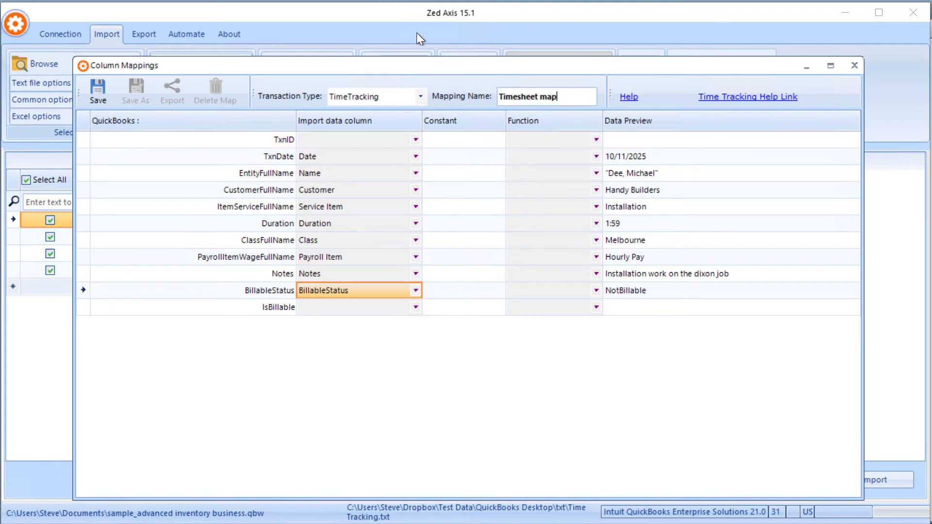
click(98, 90)
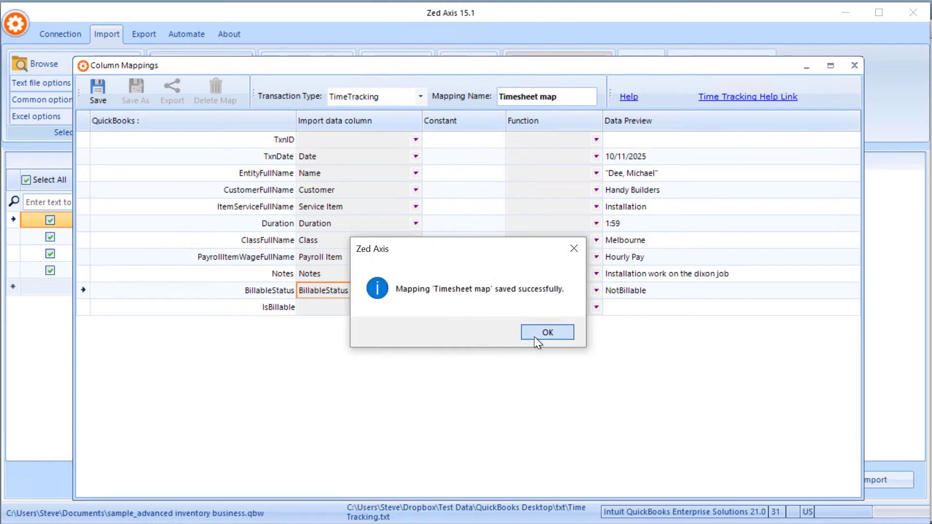
click(545, 332)
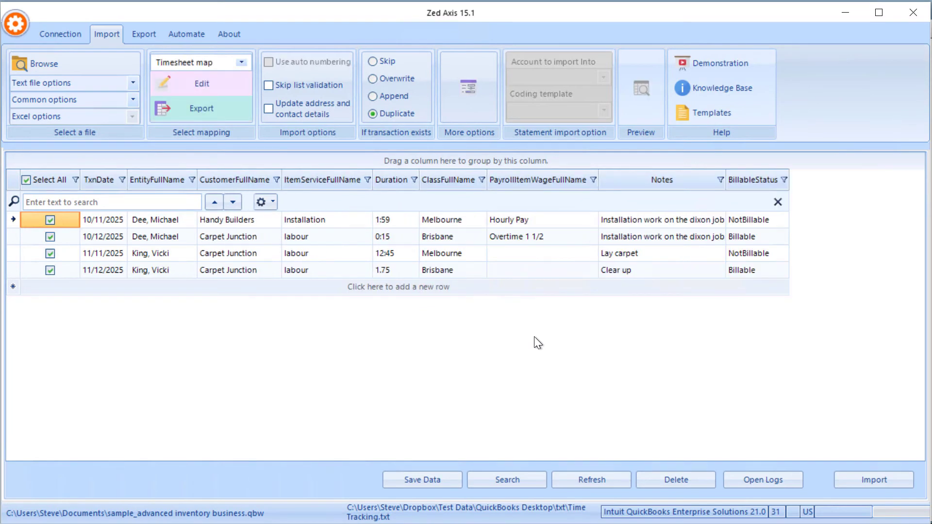
mouse_move(118, 200)
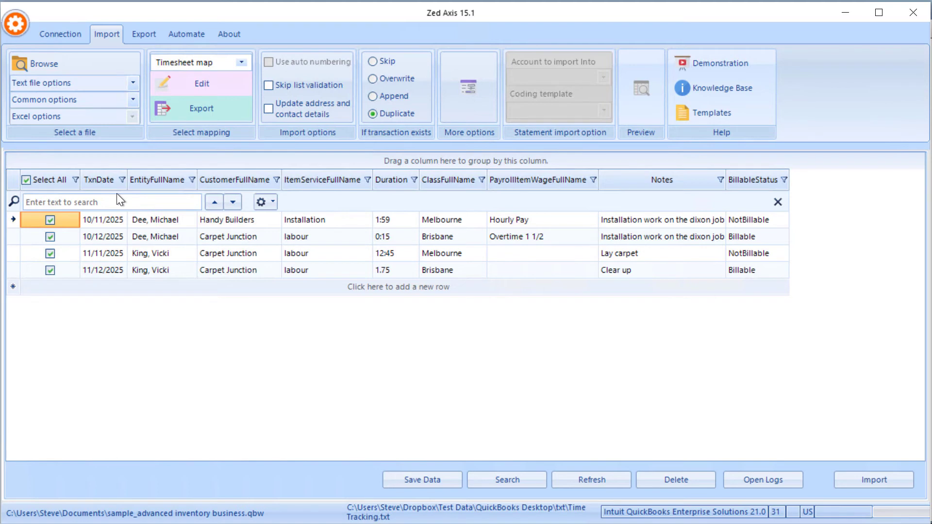
mouse_move(197, 231)
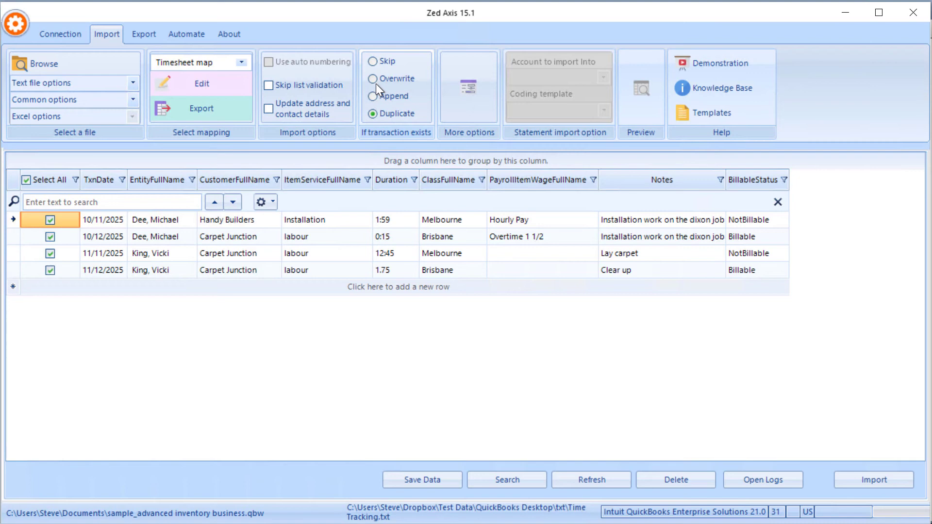
mouse_move(380, 74)
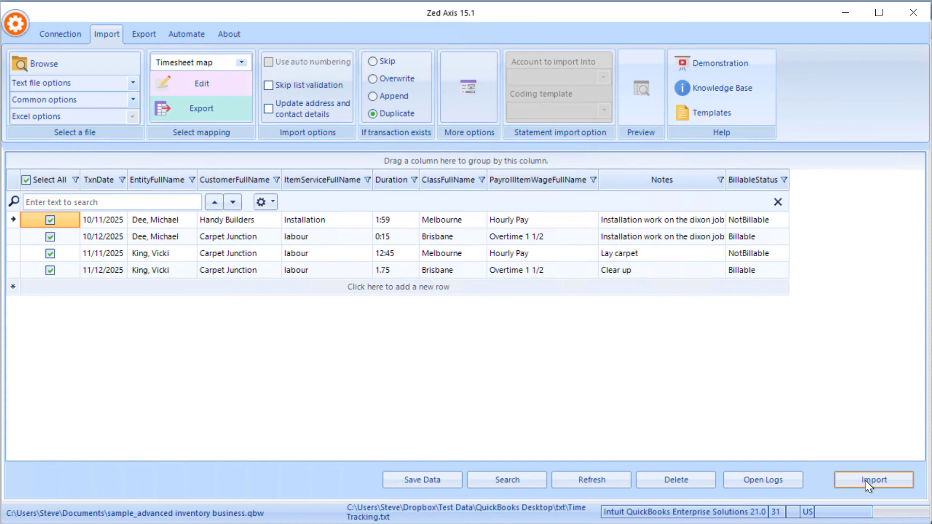
Import the four timesheet entries into QuickBooks and close the results showing 4 records added
click(873, 480)
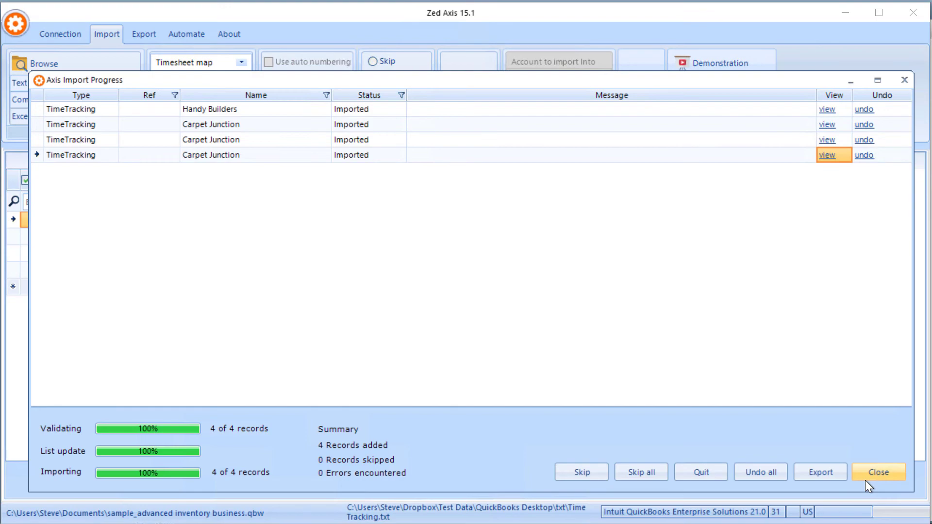
click(879, 472)
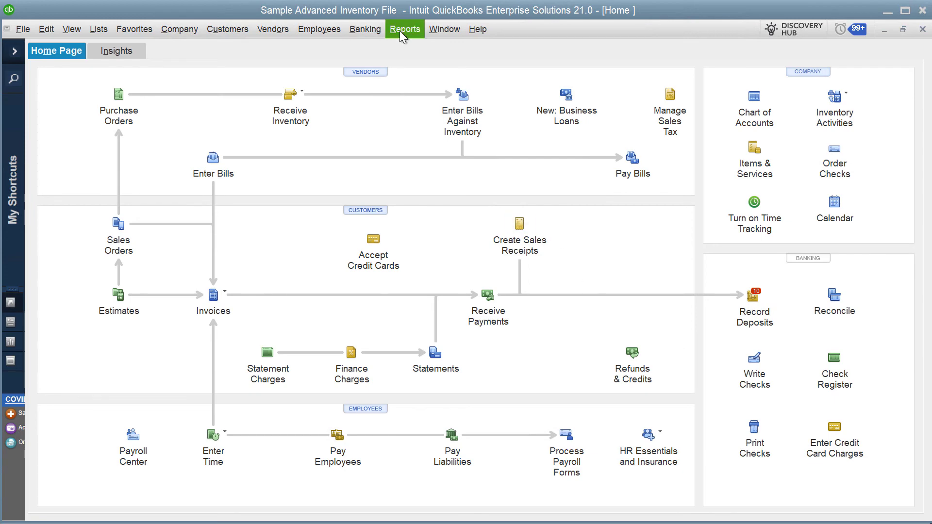
Run the Time by Name report from Reports > Jobs, Time & Mileage
click(405, 28)
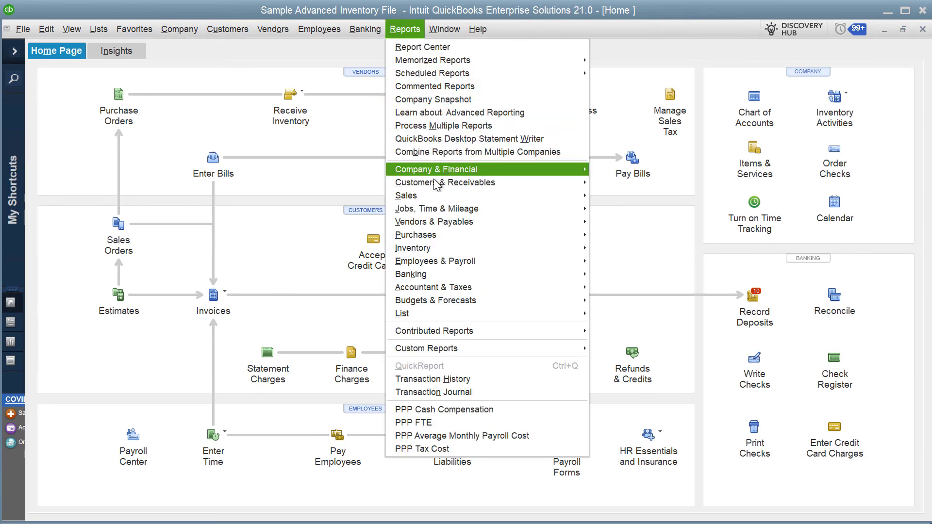
mouse_move(436, 208)
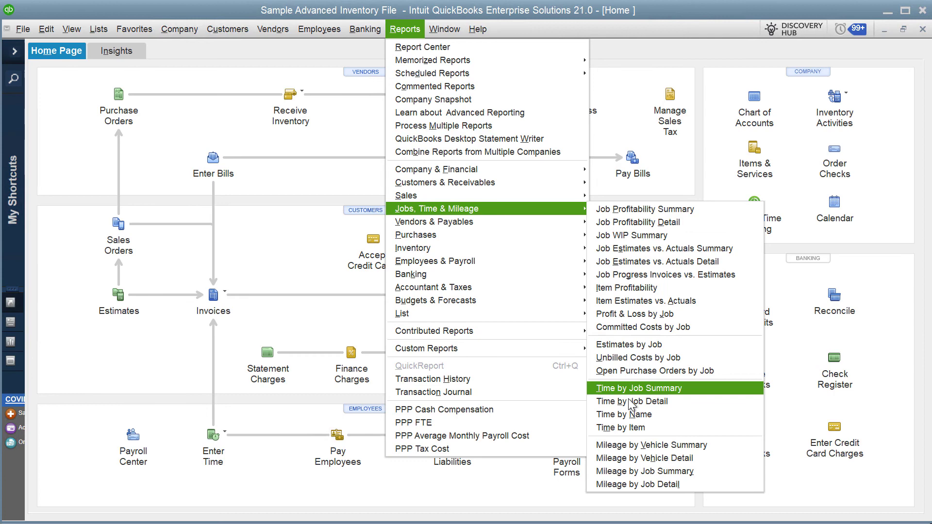
click(625, 415)
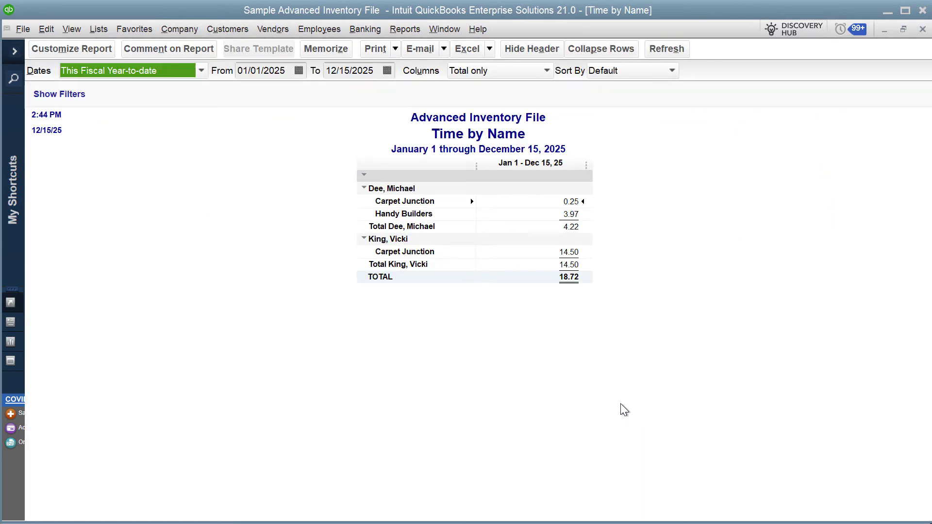
mouse_move(422, 205)
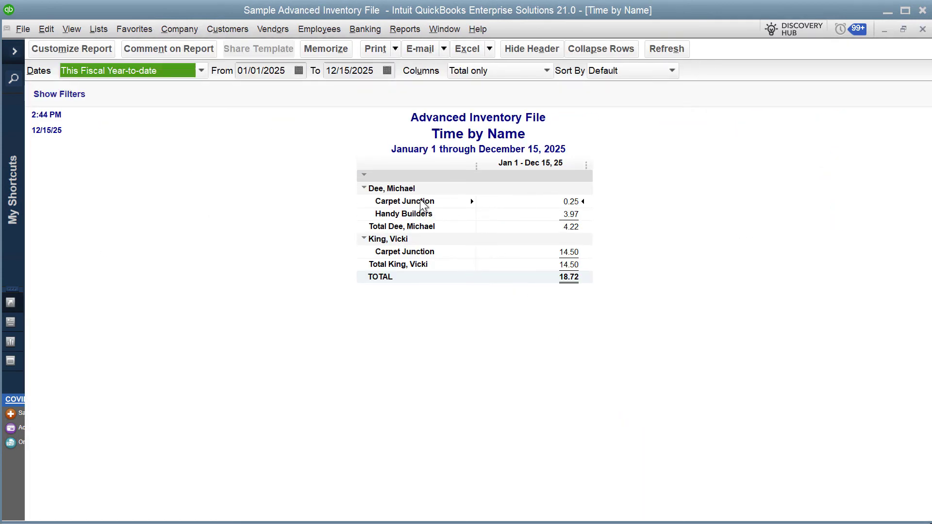
mouse_move(423, 214)
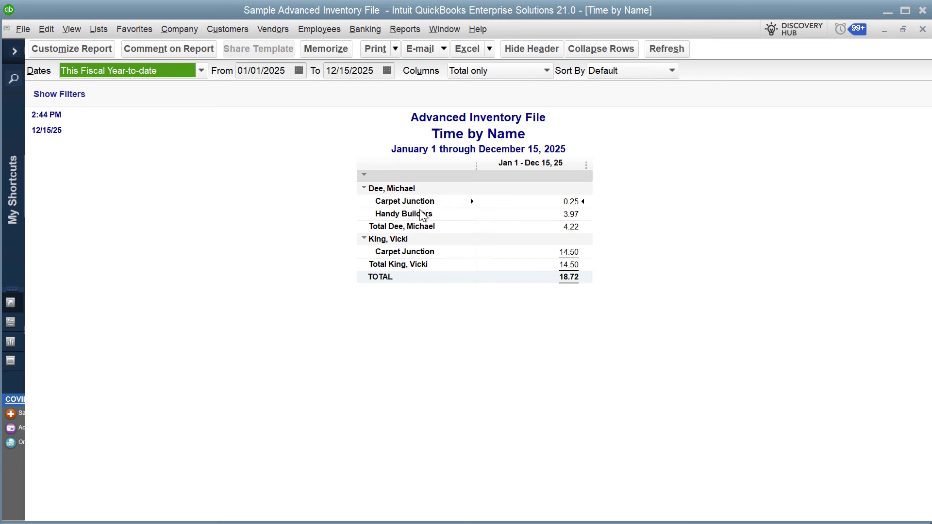
mouse_move(423, 260)
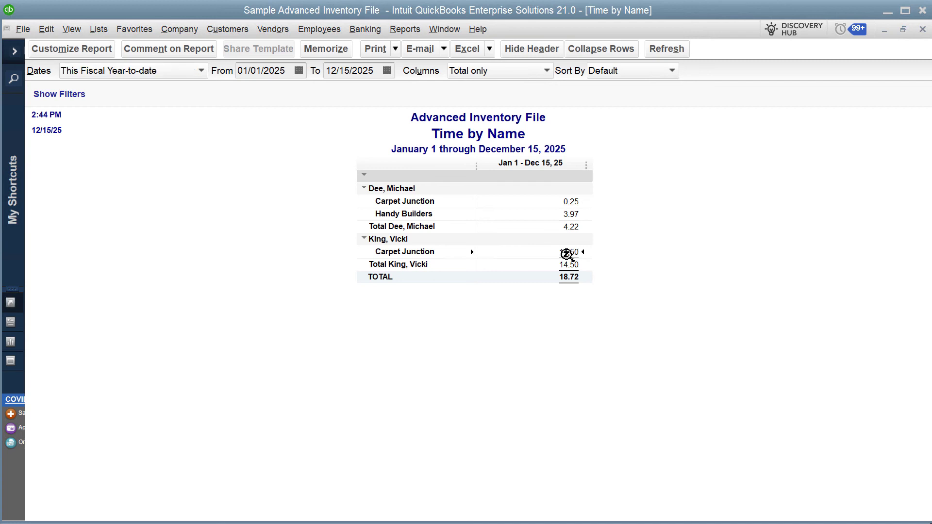
double_click(565, 252)
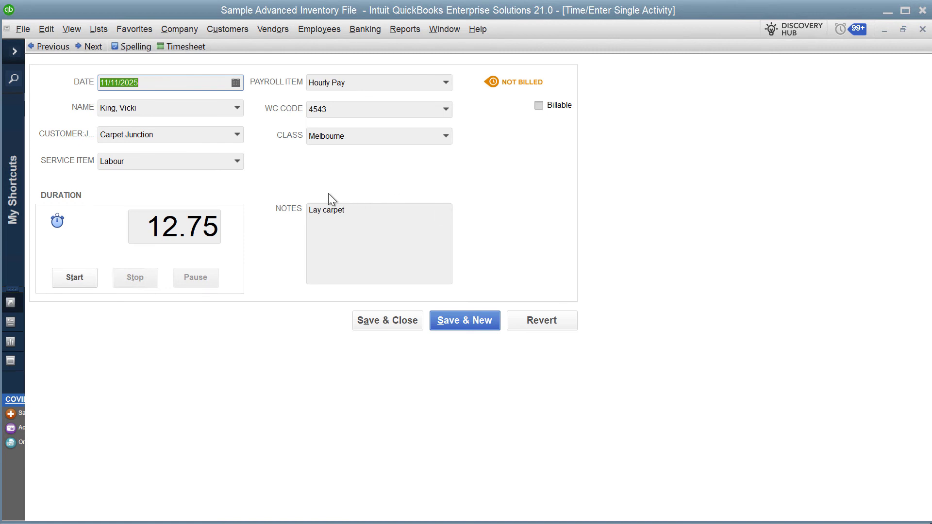
mouse_move(523, 117)
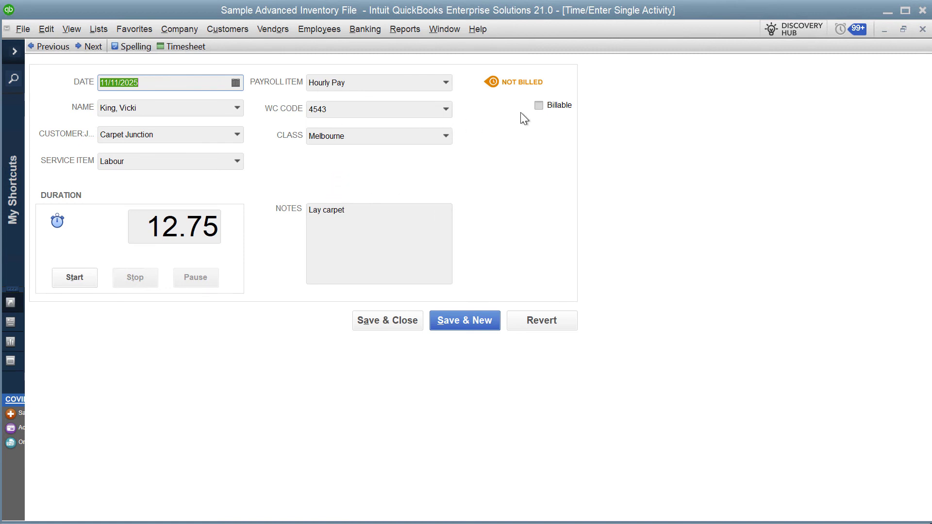
mouse_move(364, 190)
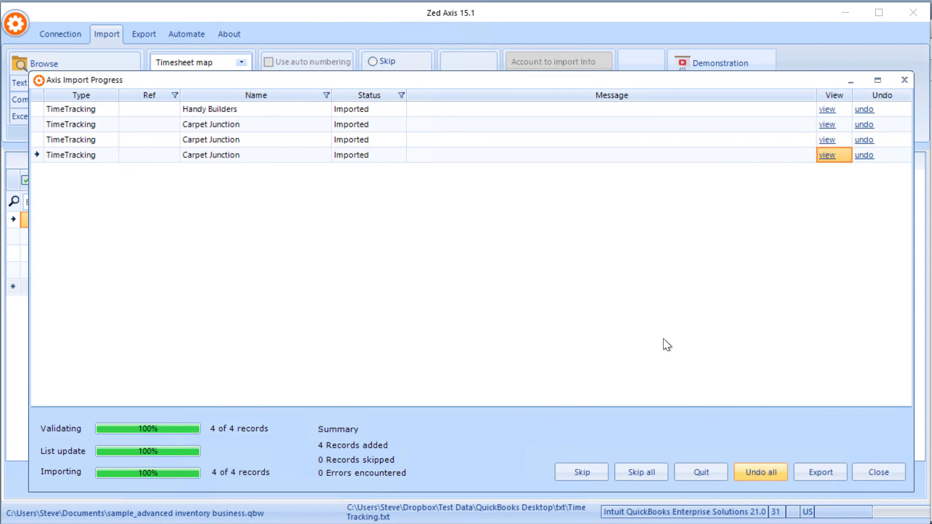
Undo all imported timesheet records from QuickBooks in the Axis Import Progress window
click(863, 155)
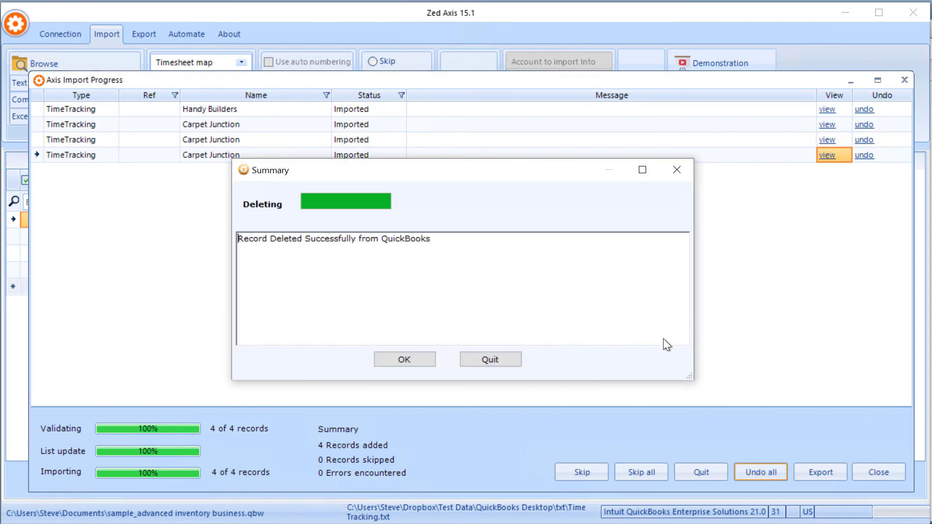